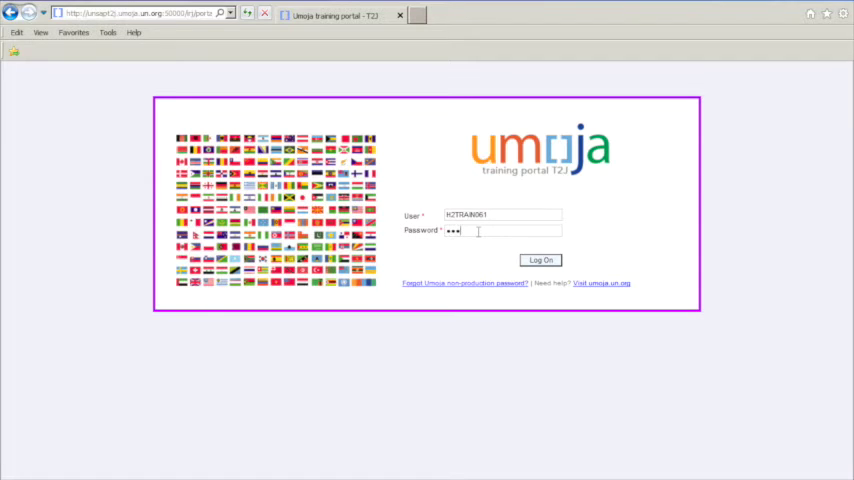
# Step: Enter the password and log on to the Umoja training portal
pyautogui.write('••••')
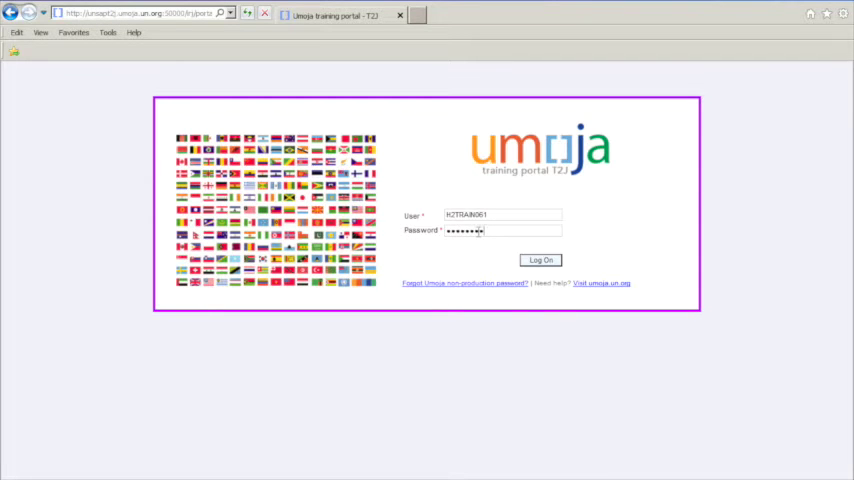
pyautogui.click(540, 259)
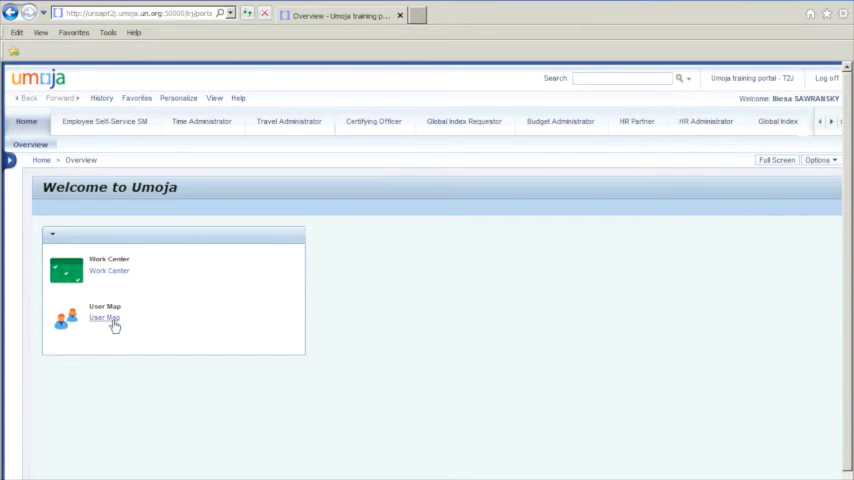
# Step: Show the User Map's My Access roles, such as HR Partner and Travel Shipment Processor
pyautogui.click(104, 318)
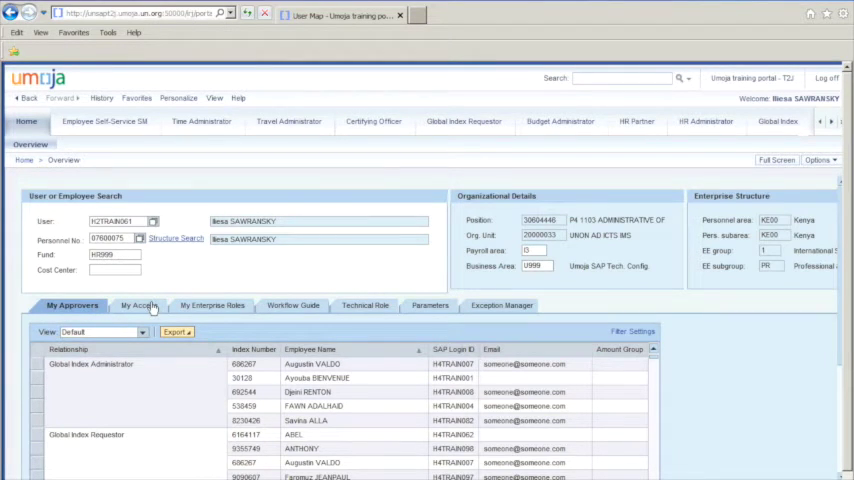
pyautogui.click(138, 305)
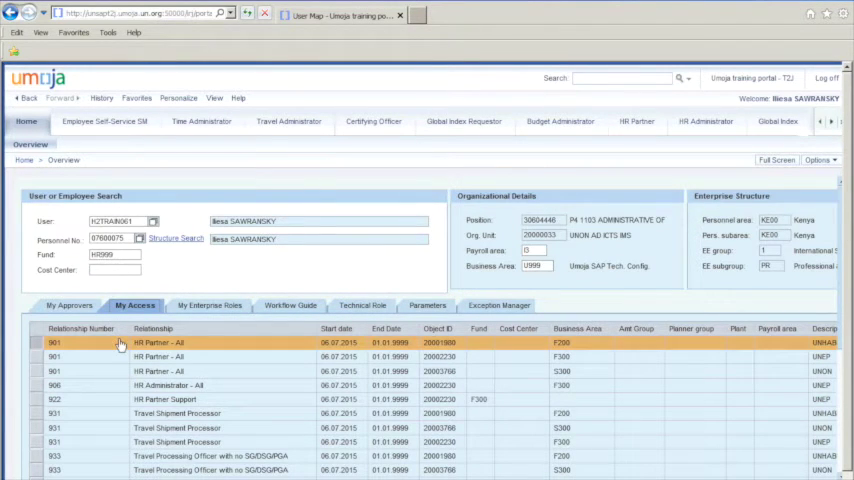
pyautogui.moveTo(323, 385)
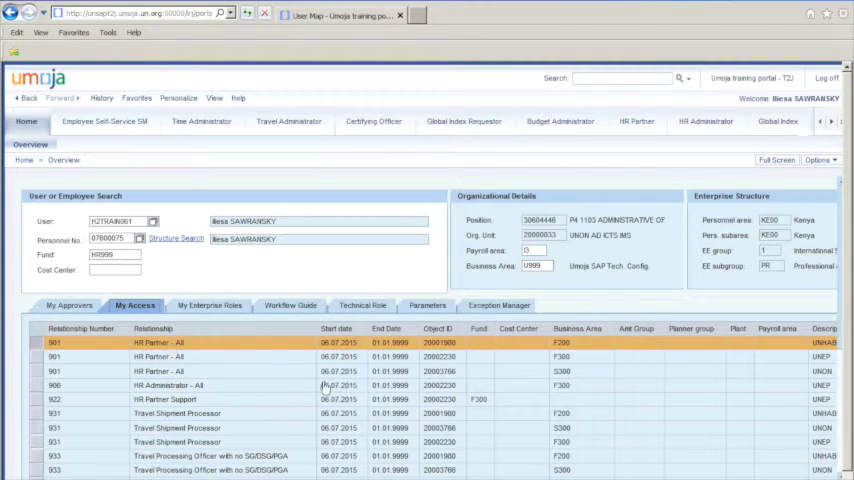
pyautogui.moveTo(818, 369)
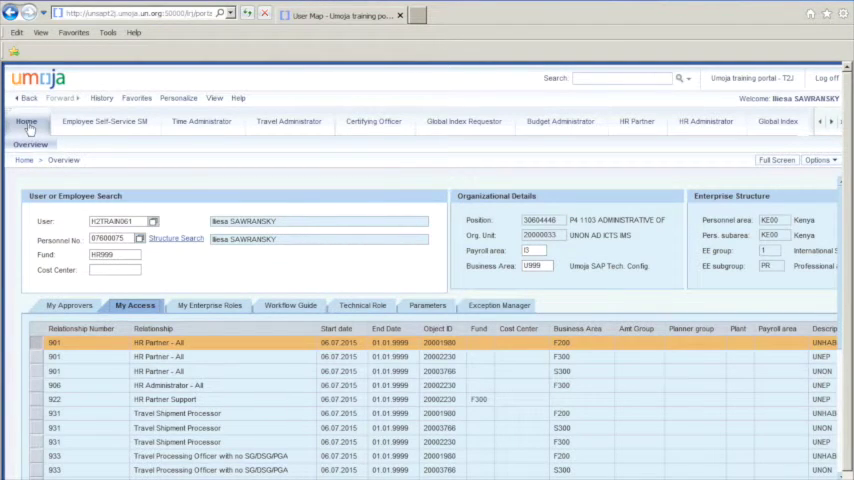
# Step: Go Home, then to the Approver Work Center's PA Pending Items tab
pyautogui.click(26, 121)
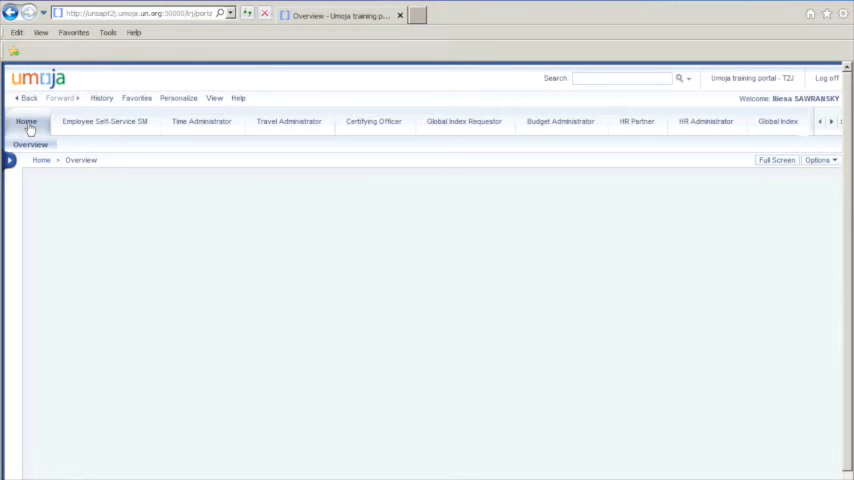
pyautogui.click(26, 121)
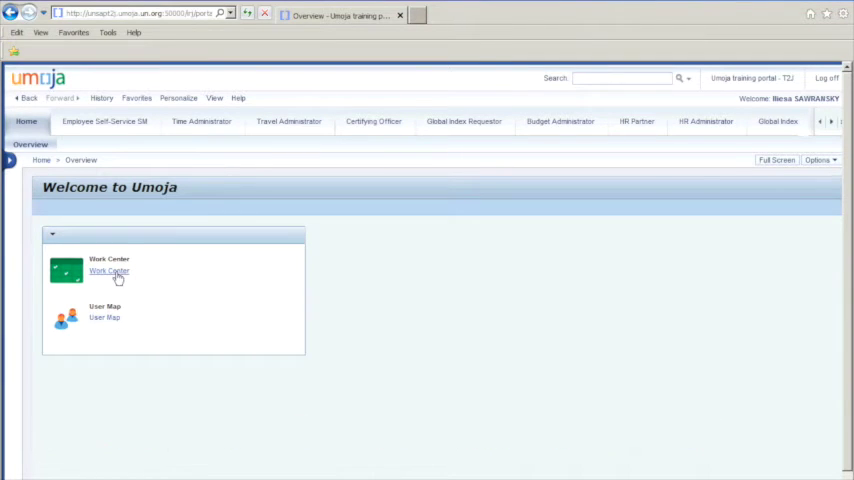
pyautogui.click(109, 271)
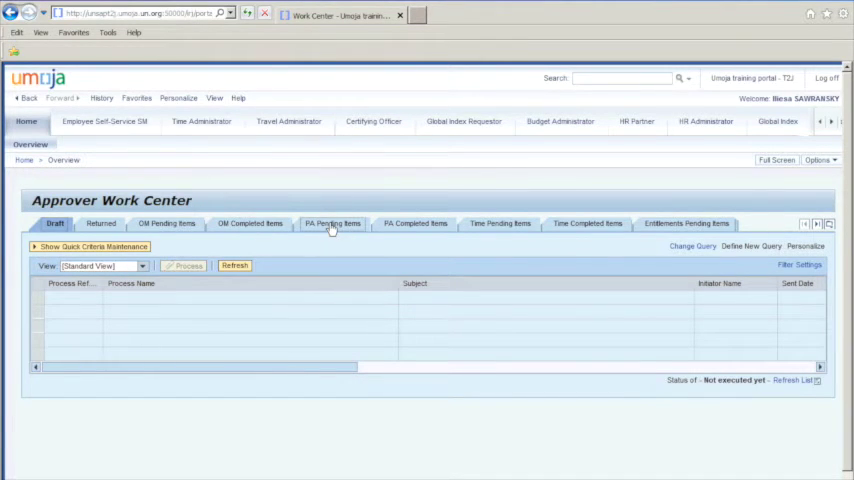
pyautogui.click(332, 223)
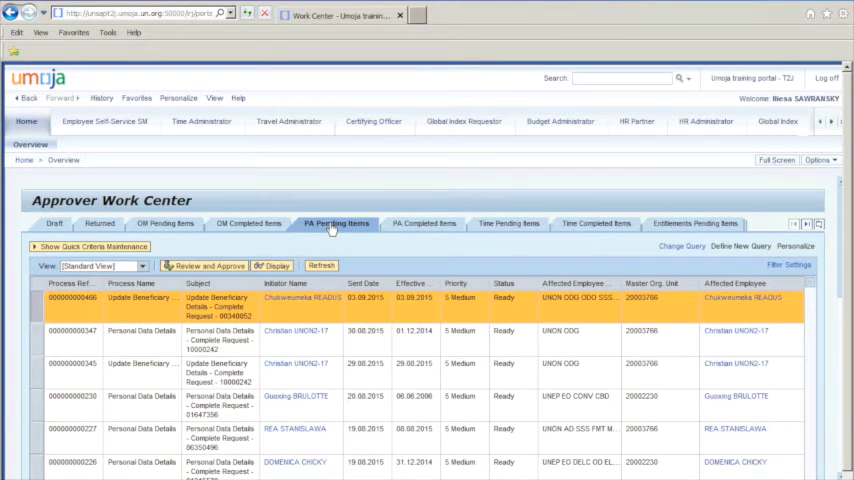
pyautogui.moveTo(335, 228)
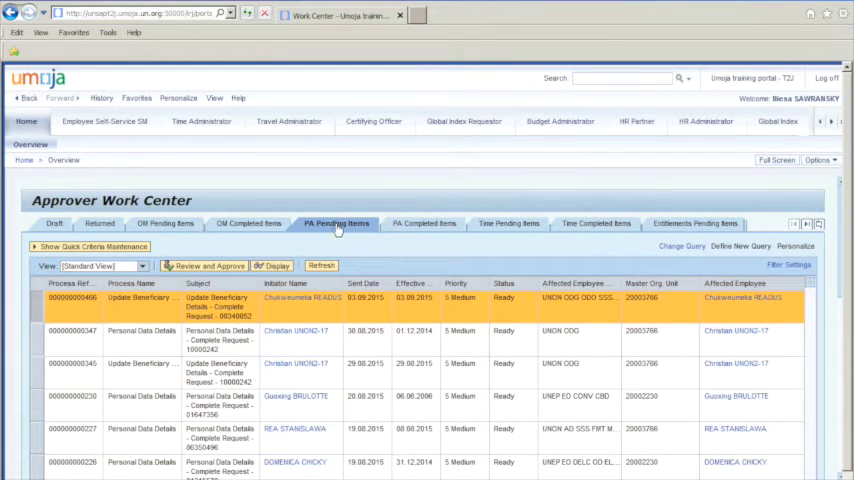
pyautogui.moveTo(570, 395)
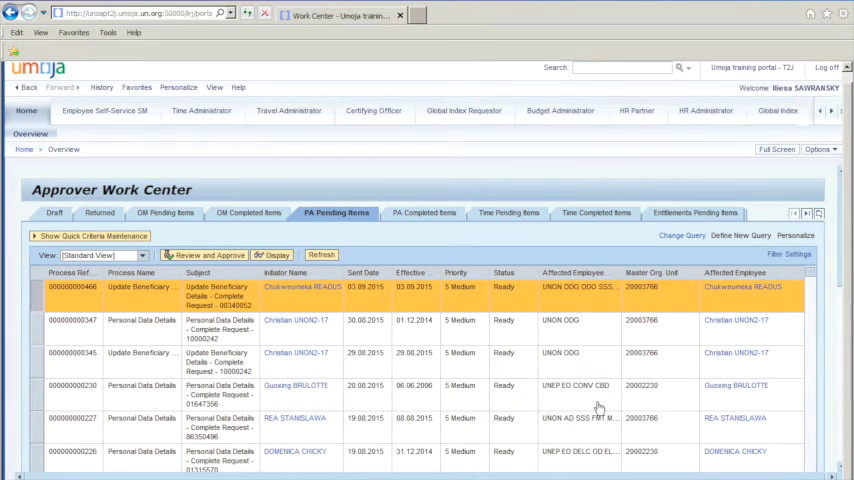
pyautogui.moveTo(742, 295)
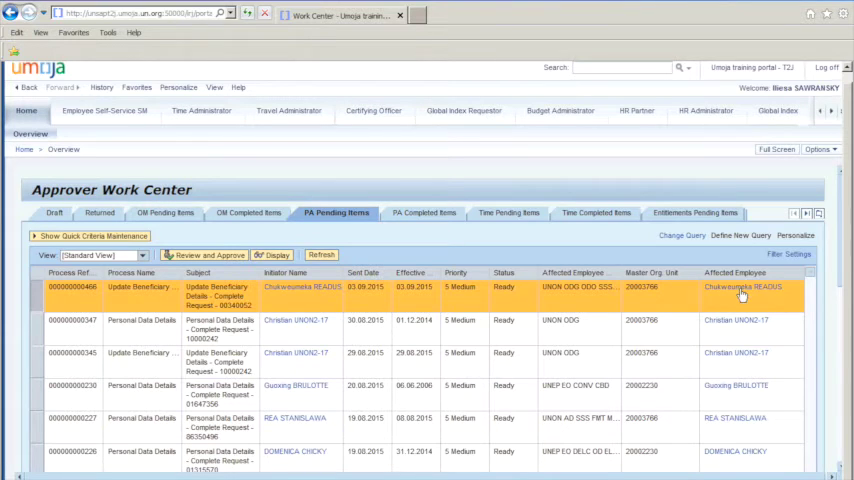
pyautogui.moveTo(790, 254)
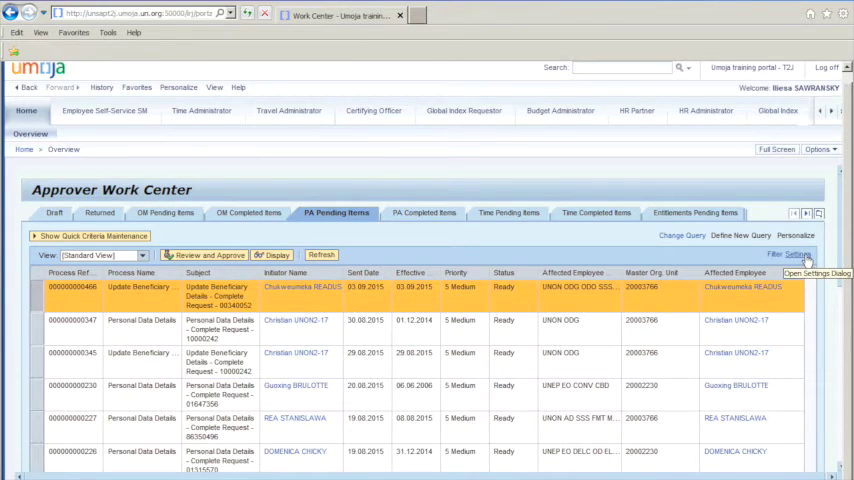
# Step: Filter Affected Employee Org. Unit to UNON values and apply the filter
pyautogui.click(790, 254)
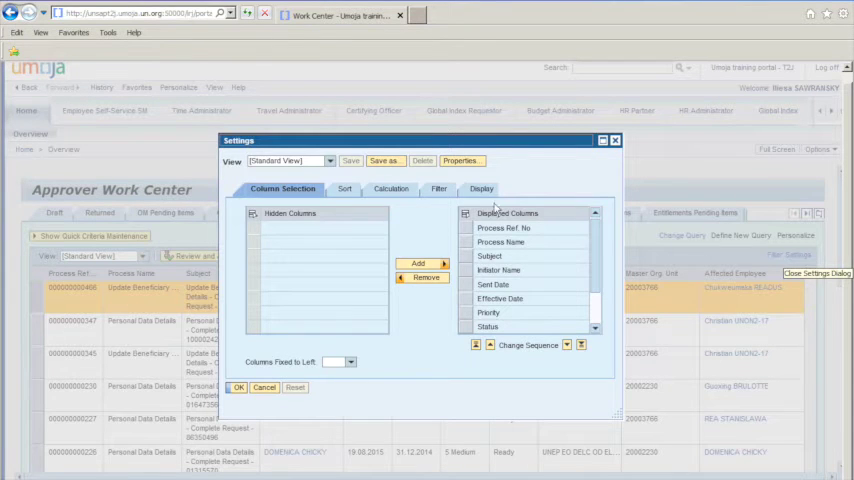
pyautogui.click(434, 189)
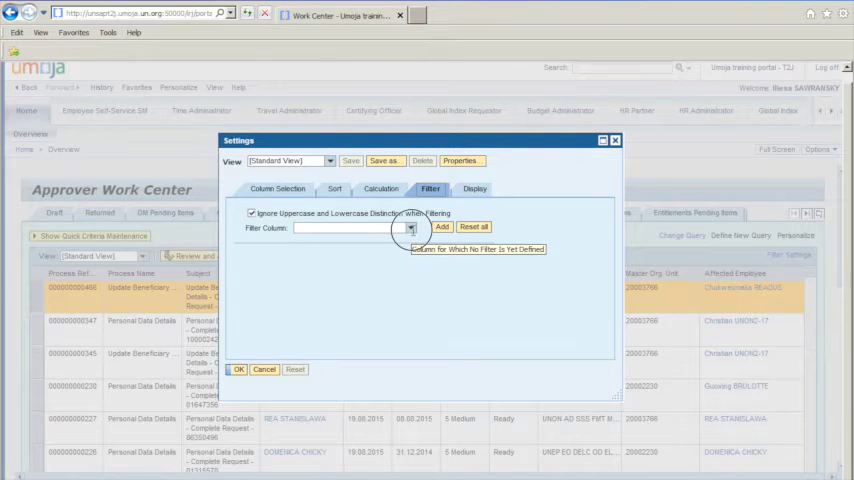
pyautogui.click(410, 228)
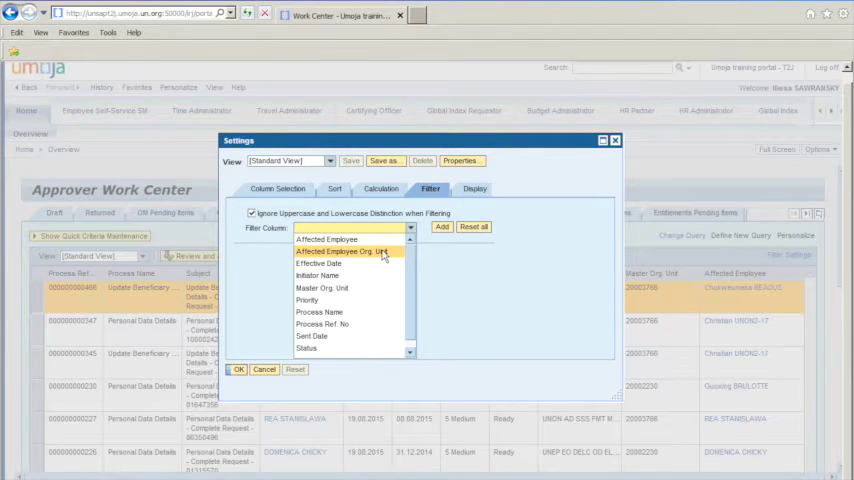
pyautogui.click(345, 251)
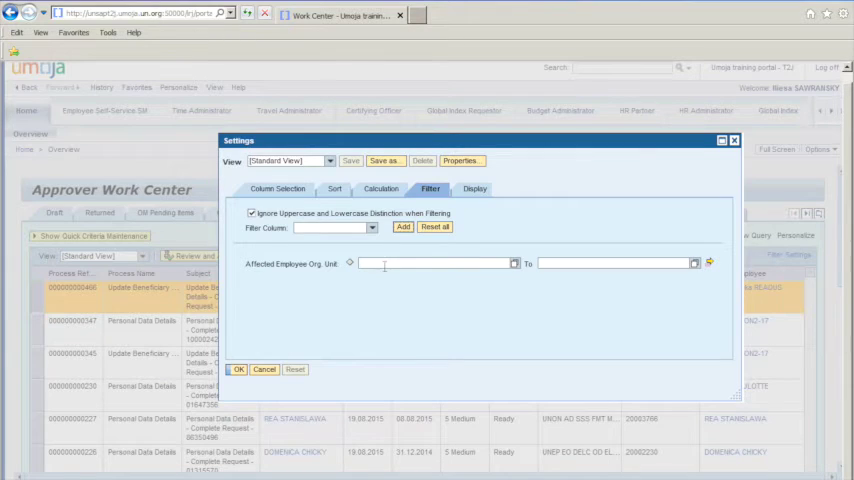
pyautogui.write('U')
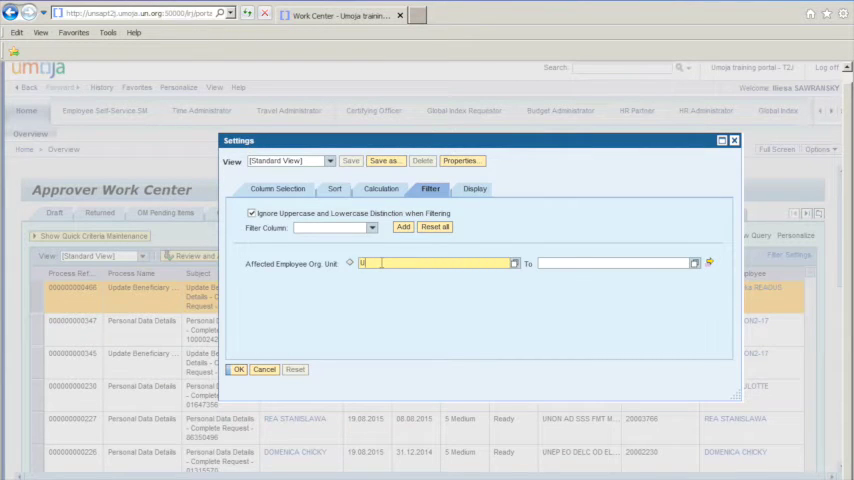
pyautogui.write('UNON*')
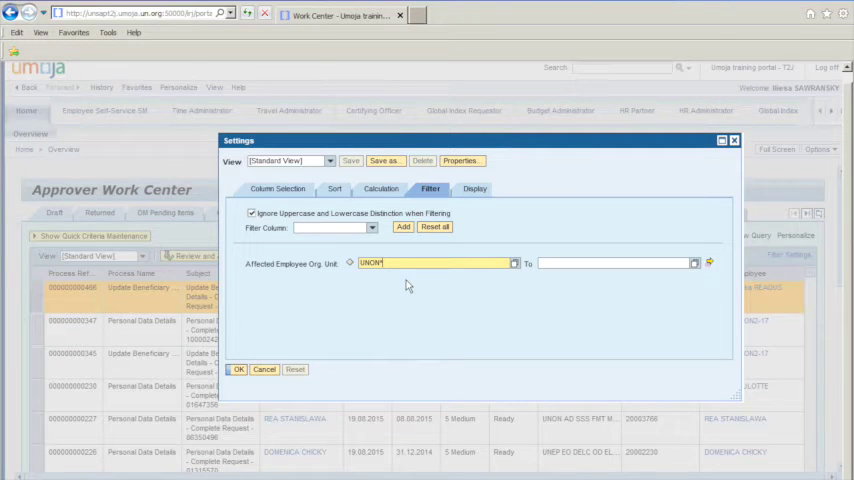
pyautogui.moveTo(238, 369)
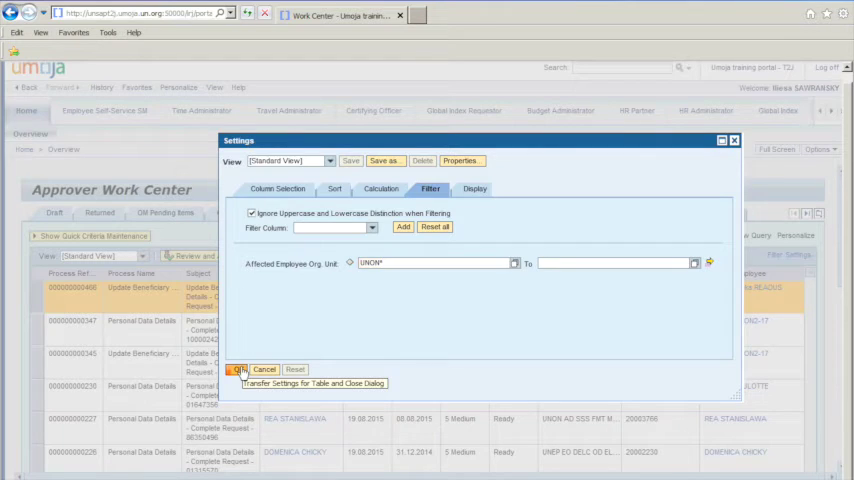
pyautogui.click(239, 369)
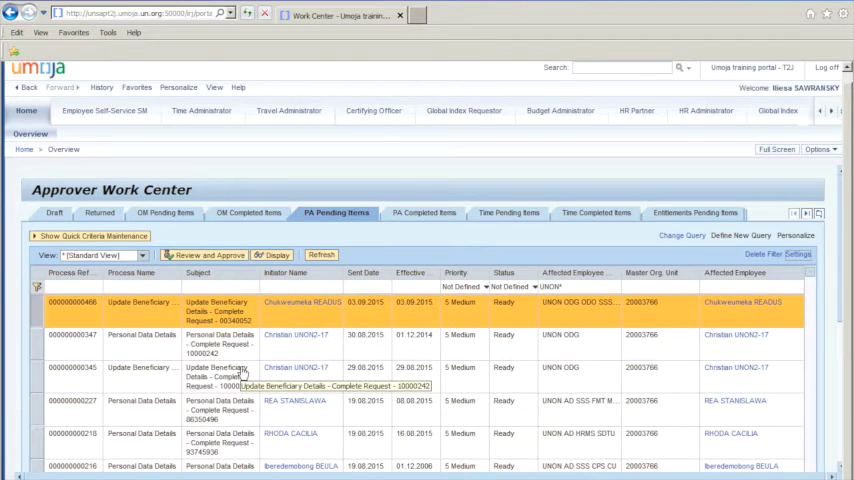
pyautogui.moveTo(777, 383)
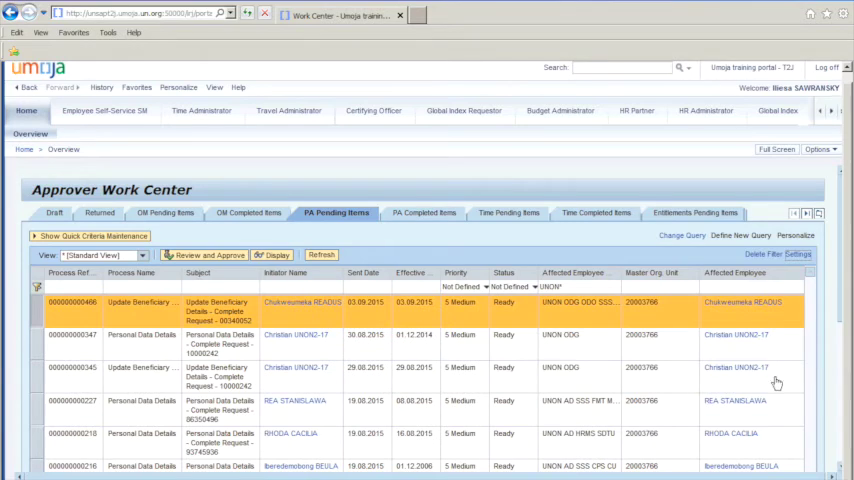
pyautogui.moveTo(841, 411)
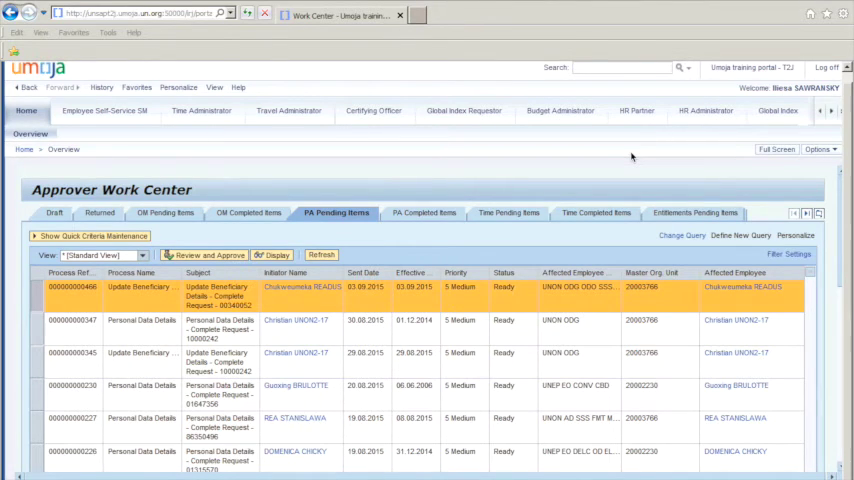
pyautogui.moveTo(757, 251)
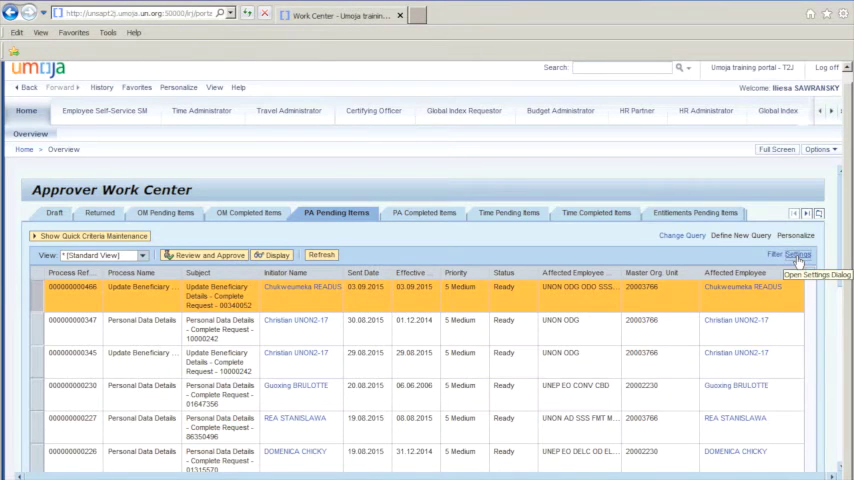
# Step: Re-enter the Affected Employee Org. Unit filter with value UNON in Filter Settings
pyautogui.click(790, 254)
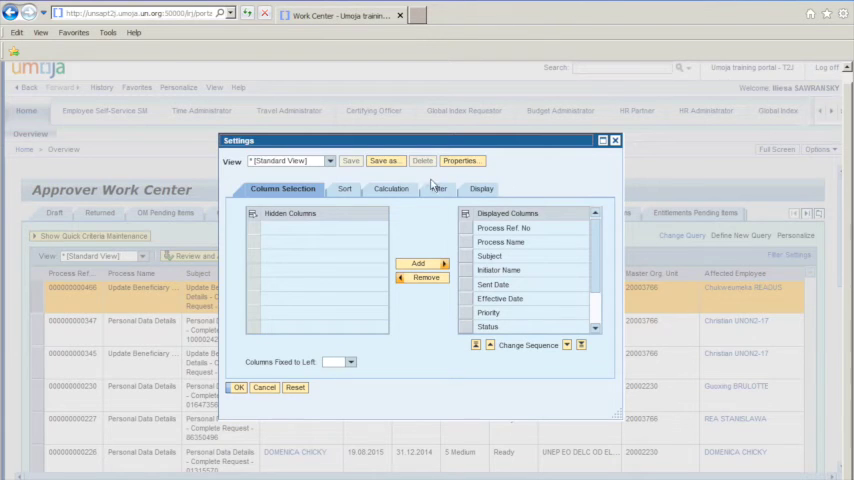
pyautogui.click(432, 189)
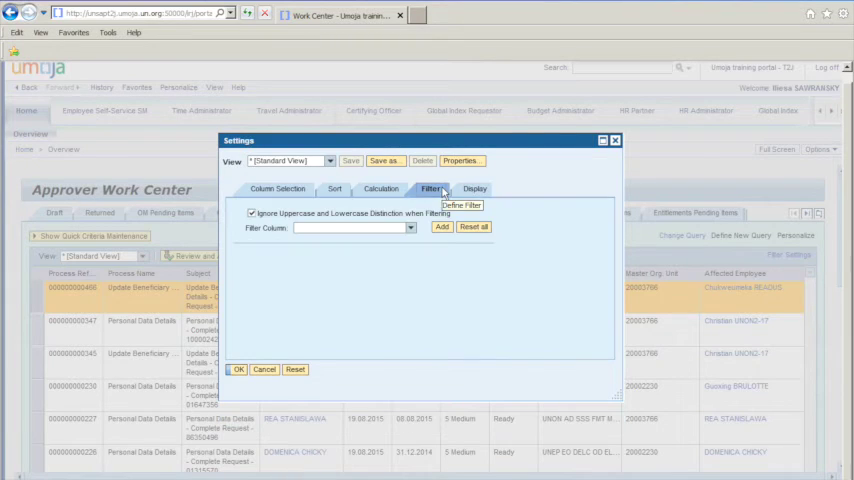
pyautogui.click(410, 228)
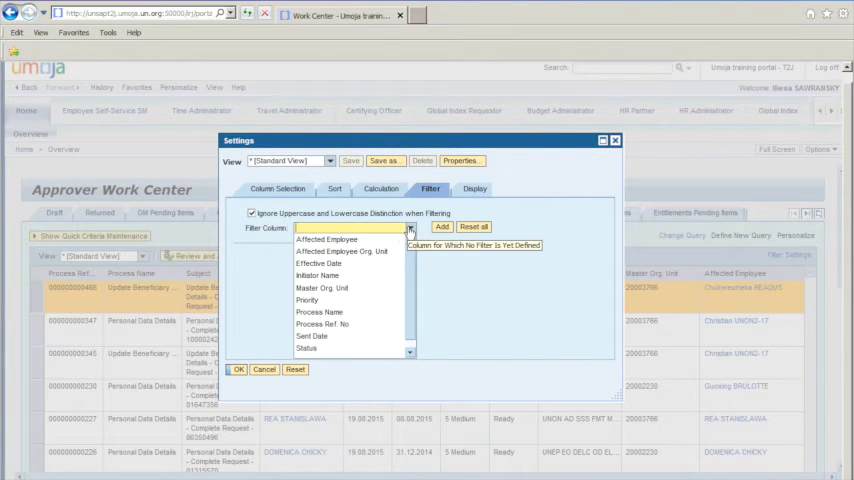
pyautogui.click(343, 251)
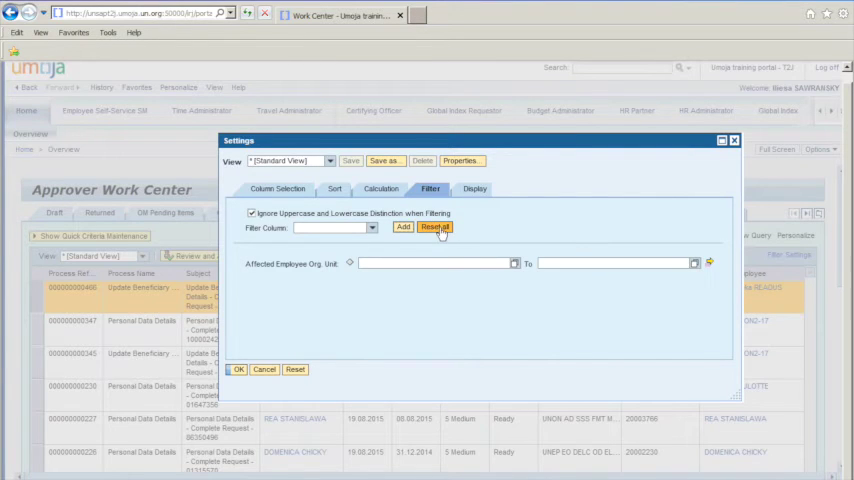
pyautogui.click(434, 227)
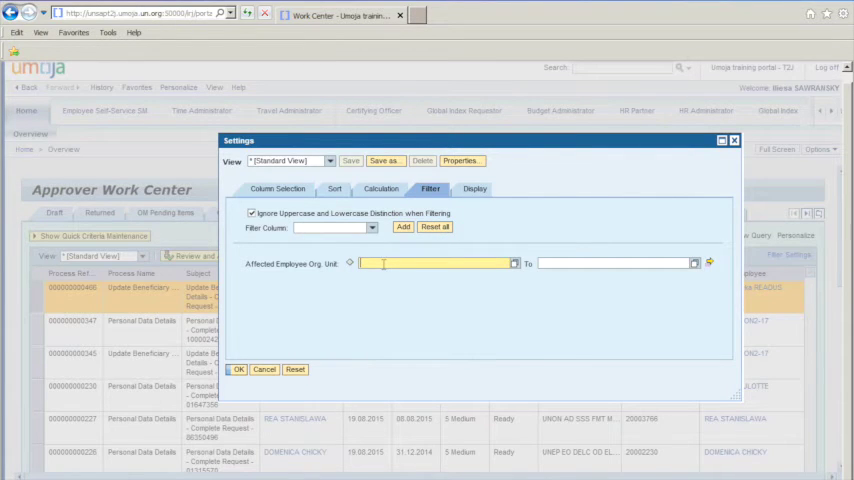
pyautogui.write('UNON*')
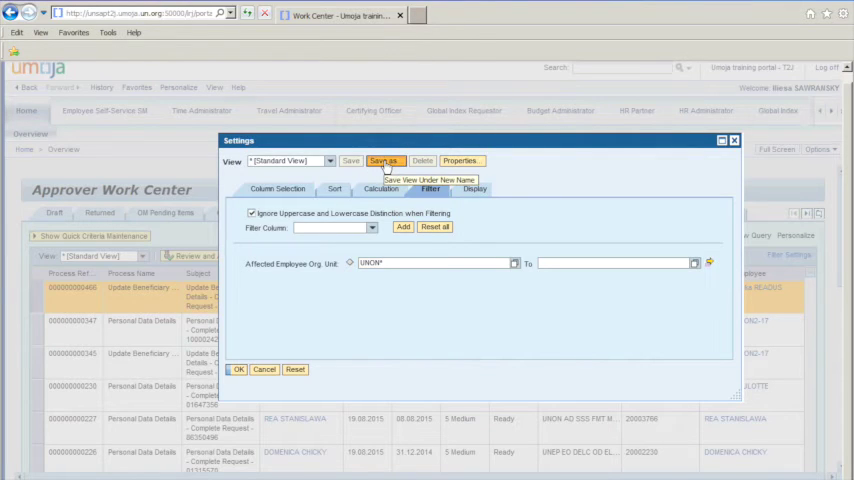
# Step: Save the settings as view 'UNON', marked Initial View, and apply them
pyautogui.click(384, 161)
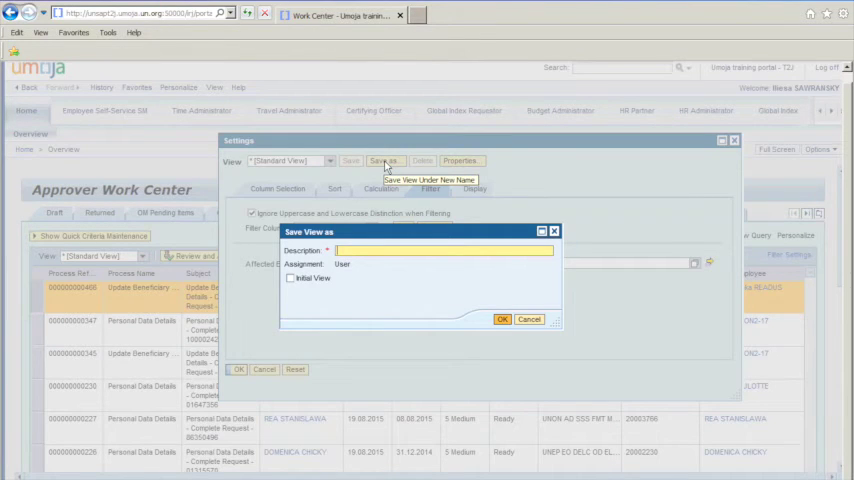
pyautogui.write('UNON')
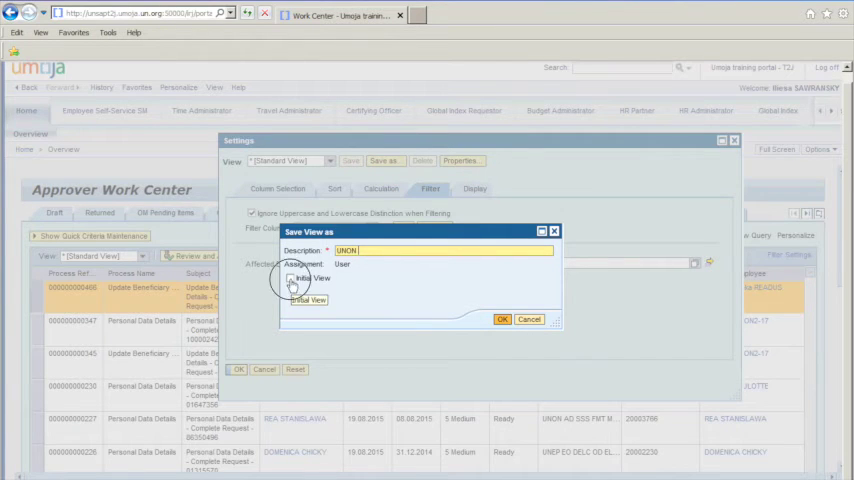
pyautogui.click(291, 278)
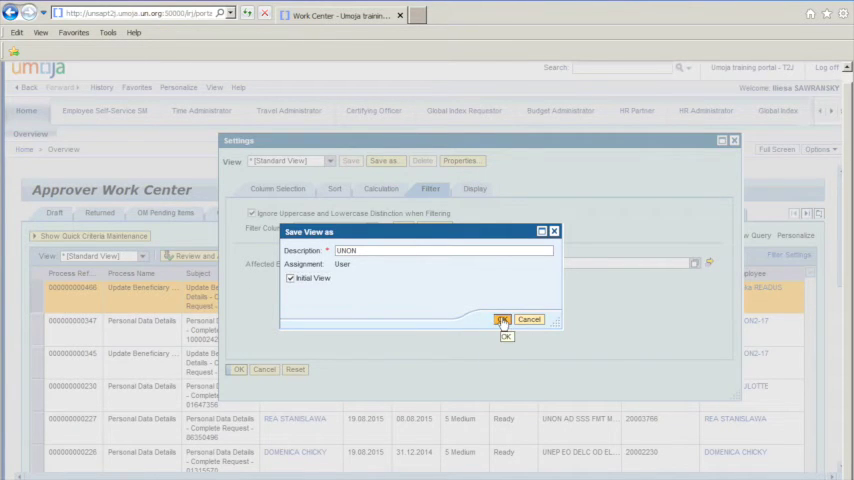
pyautogui.click(504, 319)
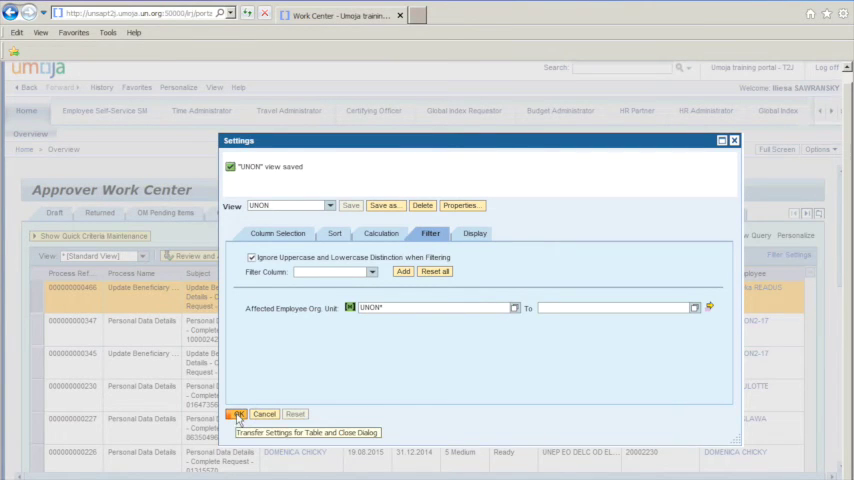
pyautogui.click(240, 414)
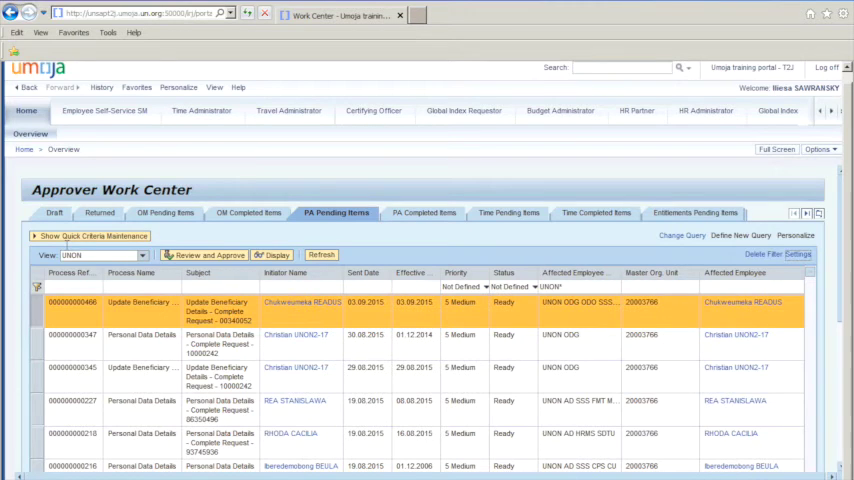
pyautogui.moveTo(830, 77)
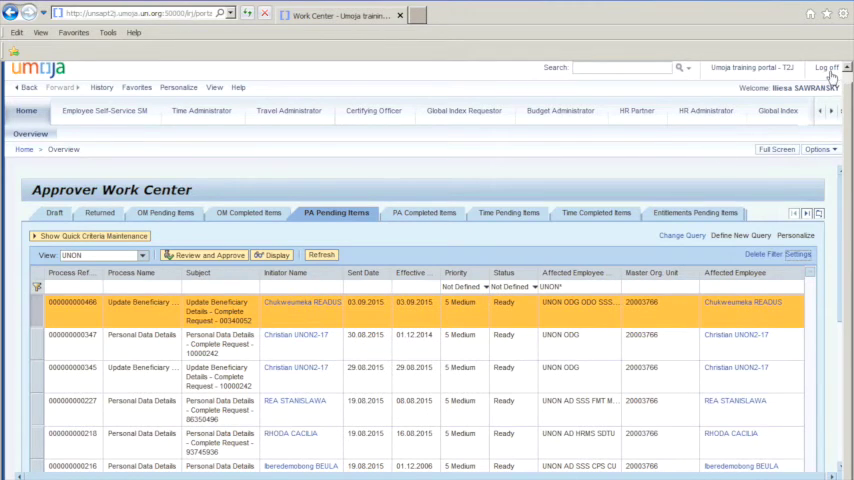
# Step: Log off, then sign back in as H2TRAIN0 with its password
pyautogui.click(823, 67)
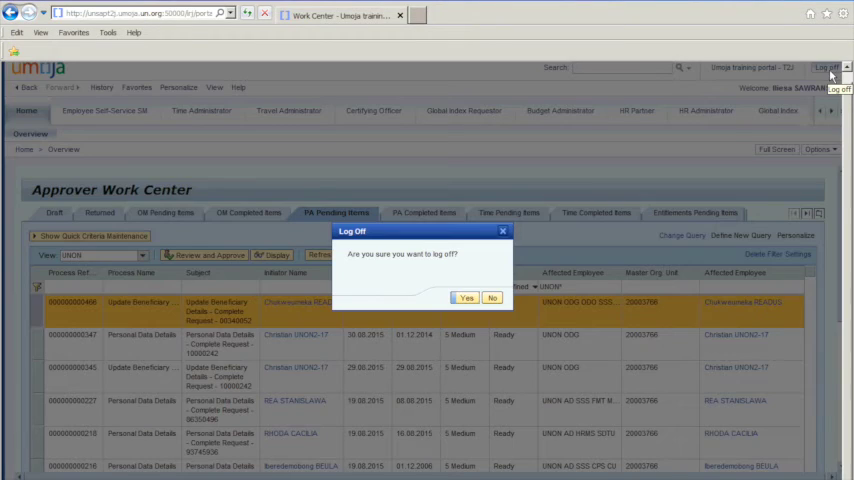
pyautogui.click(465, 298)
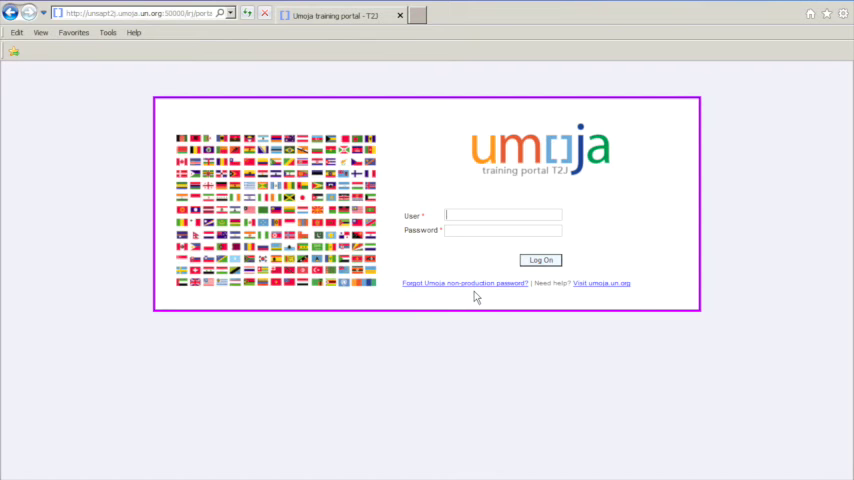
pyautogui.write('H2TRAIN061')
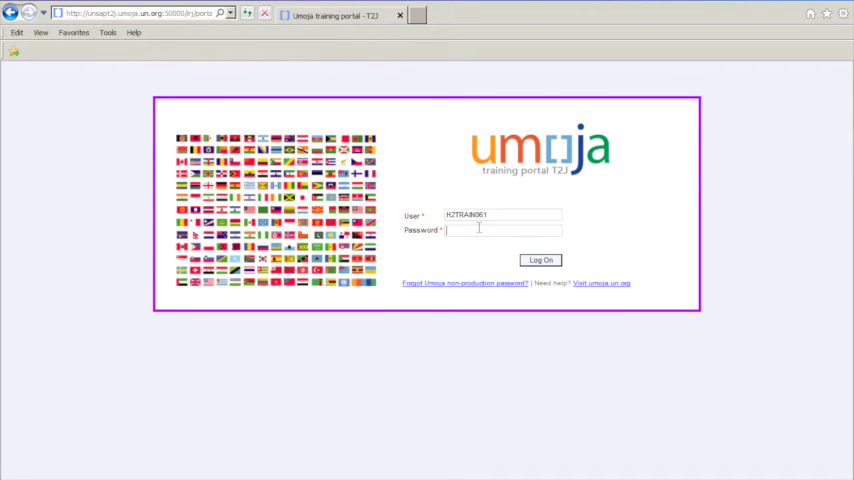
pyautogui.write('password')
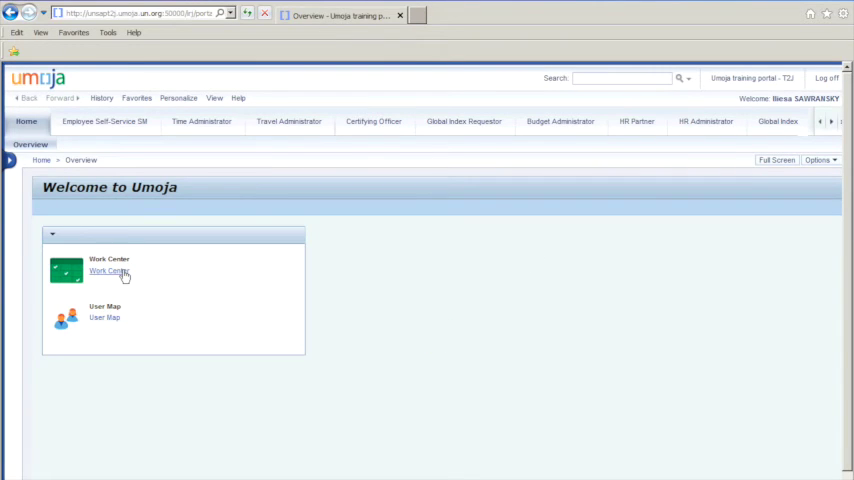
pyautogui.click(105, 271)
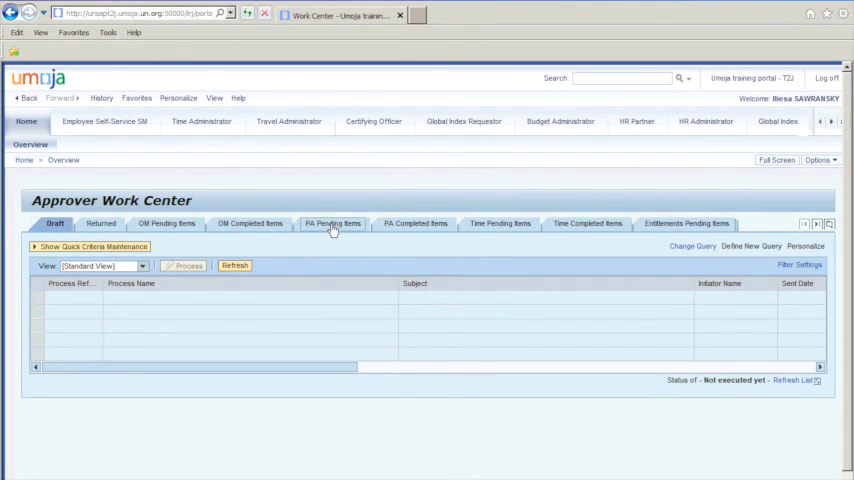
pyautogui.click(335, 223)
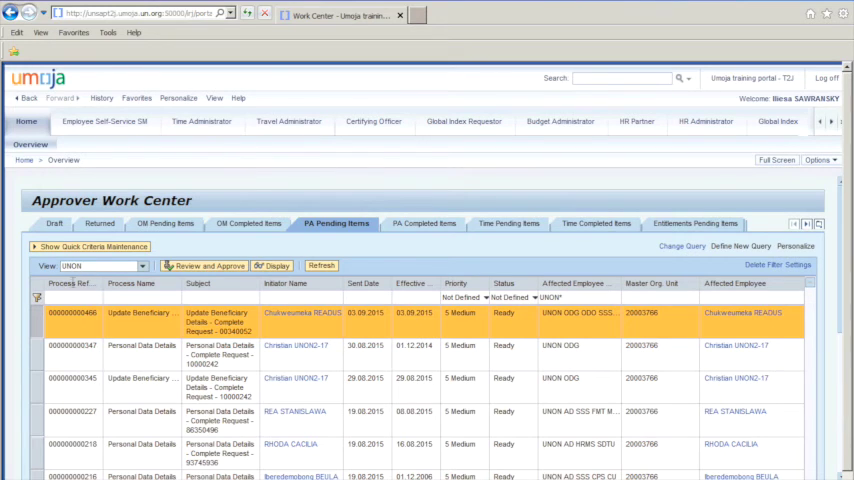
pyautogui.moveTo(218, 352)
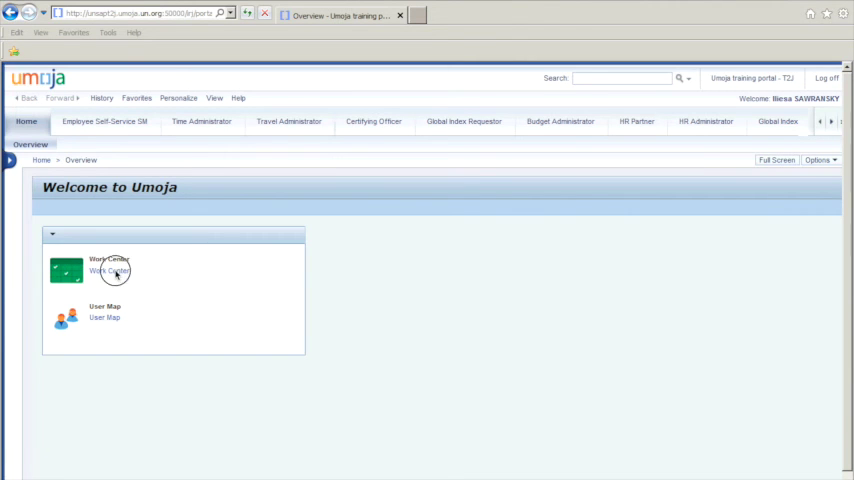
# Step: Reopen the Approver Work Center's PA Pending Items, now showing the UNON view
pyautogui.click(104, 271)
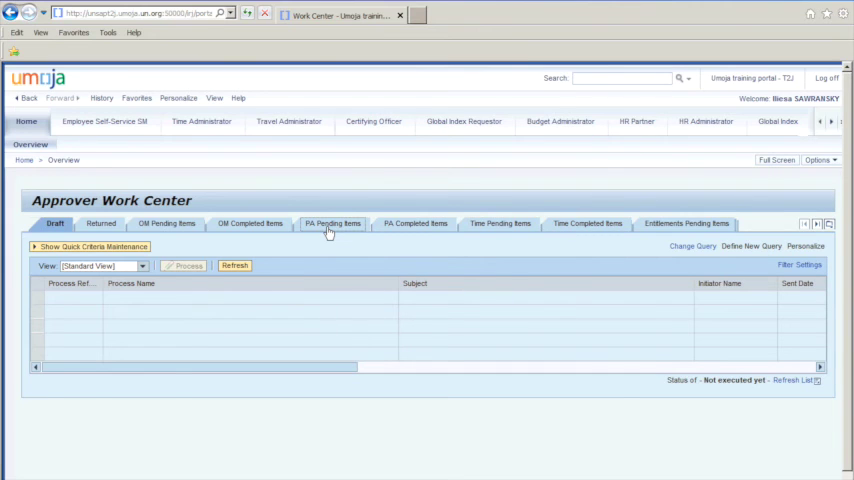
pyautogui.click(332, 222)
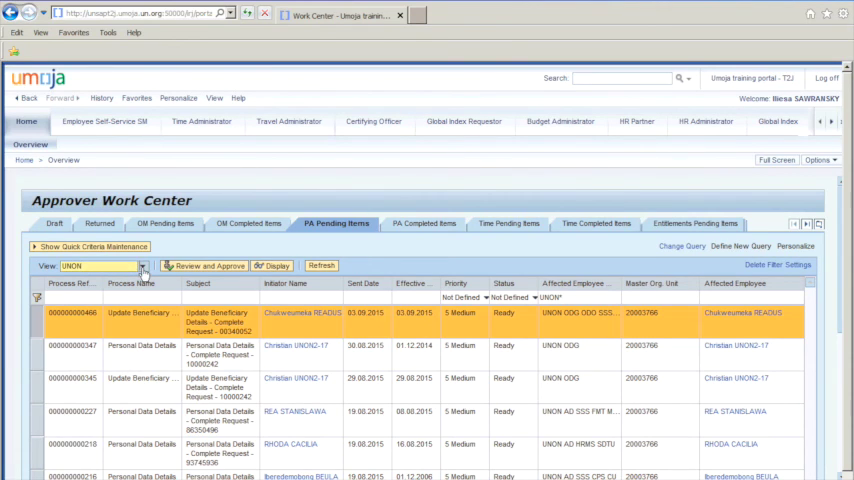
# Step: Choose the UNEP view from the View dropdown
pyautogui.click(142, 266)
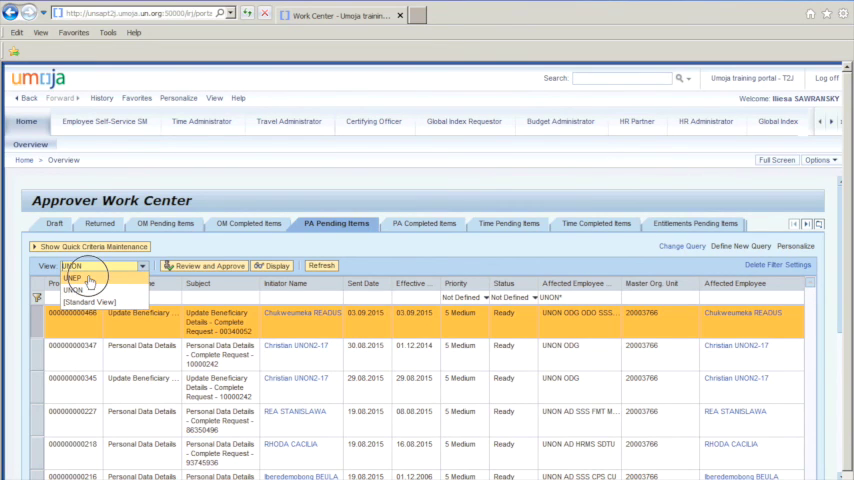
pyautogui.click(72, 277)
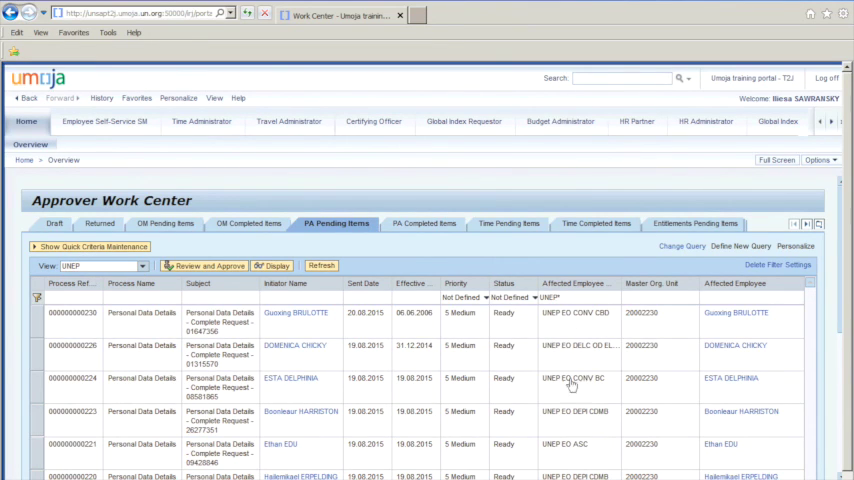
pyautogui.moveTo(569, 424)
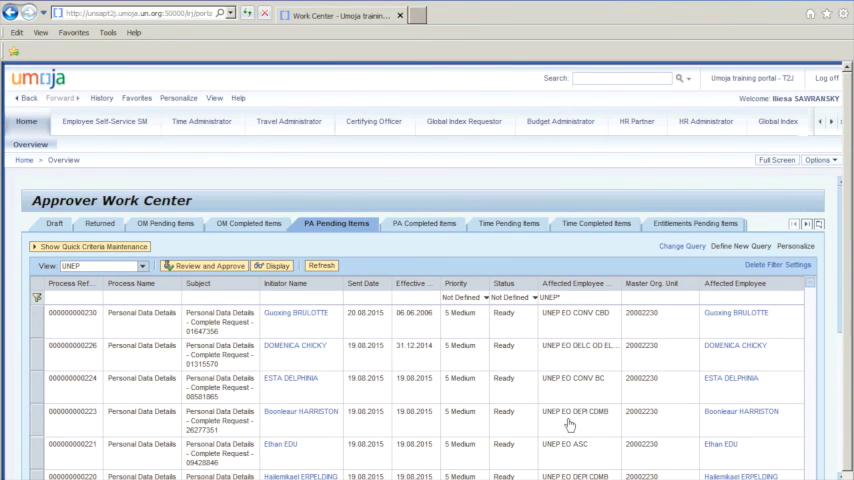